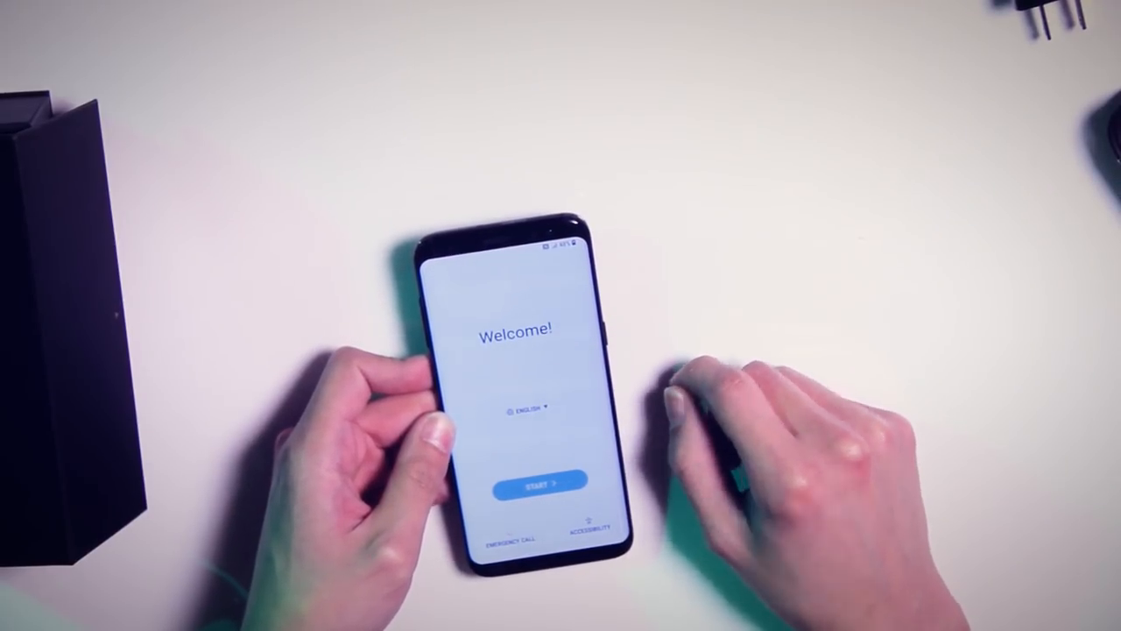
Tap the empty area of the Welcome screen to reach the QR code setup screen.
{"action": "left_click", "coordinate": [540, 480]}
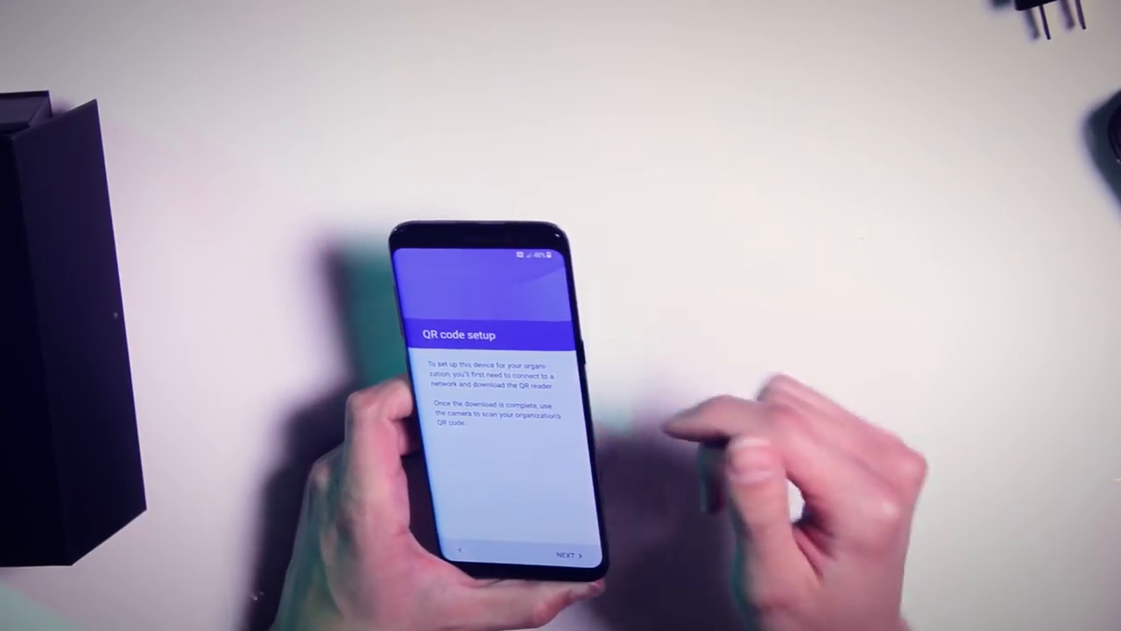